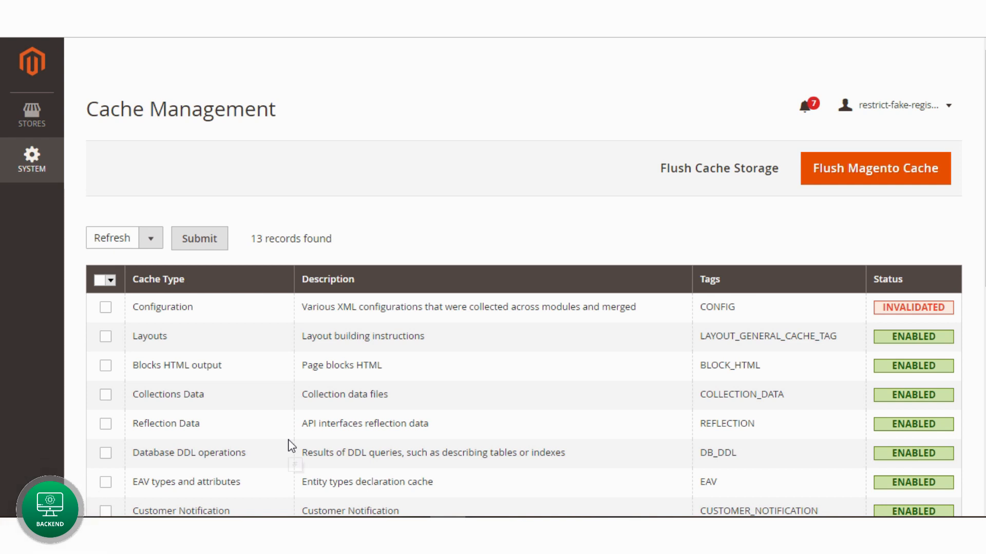
# - Go to Stores > Configuration to reach the Restrict Fake Registration settings
pyautogui.click(31, 115)
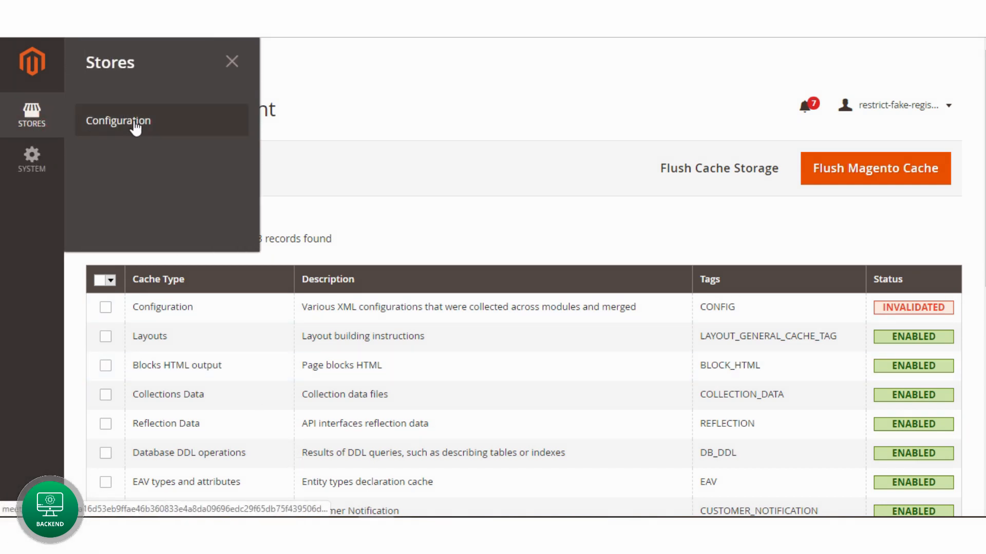
pyautogui.click(118, 121)
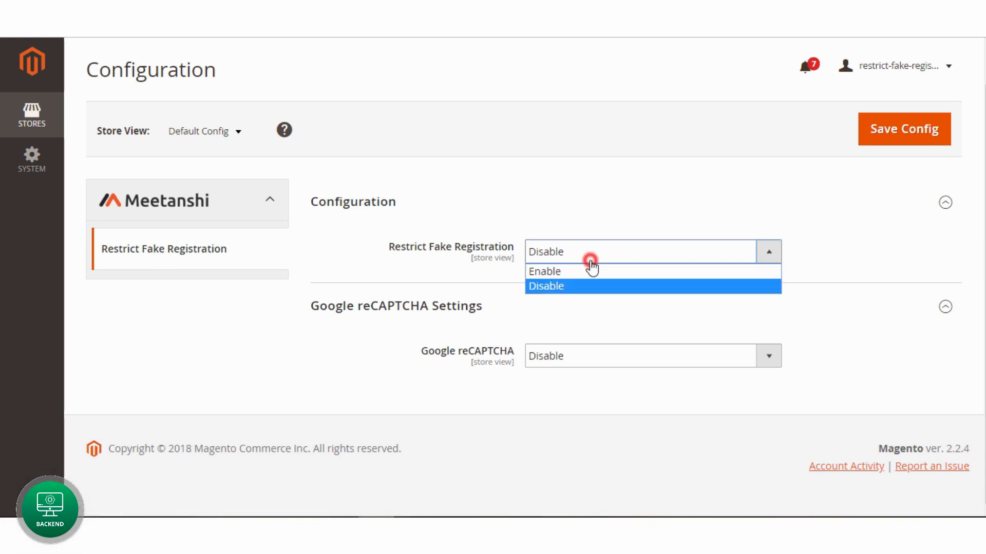
# - Enable Restrict Fake Registration and set the first and last name character limits to 10
pyautogui.click(544, 271)
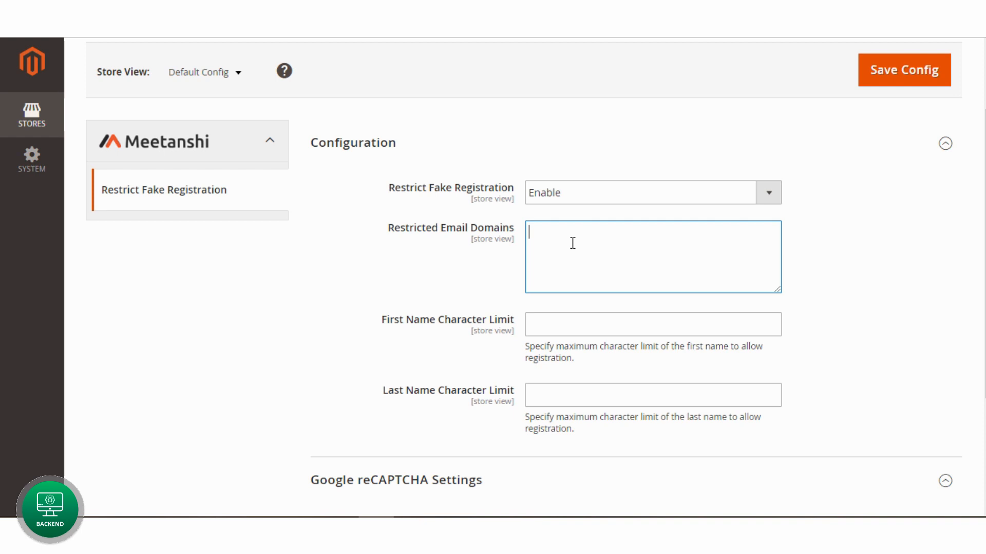
pyautogui.click(651, 325)
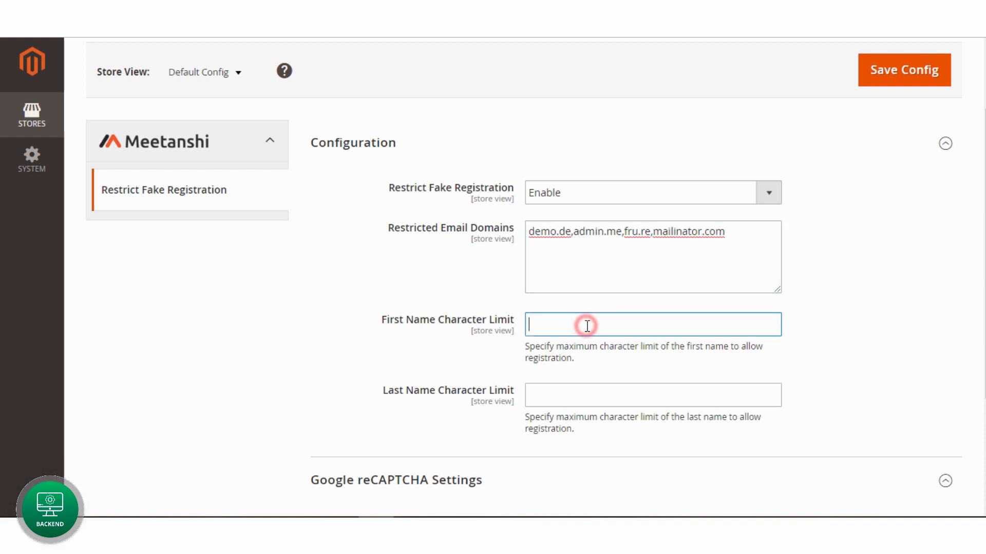
pyautogui.write('10')
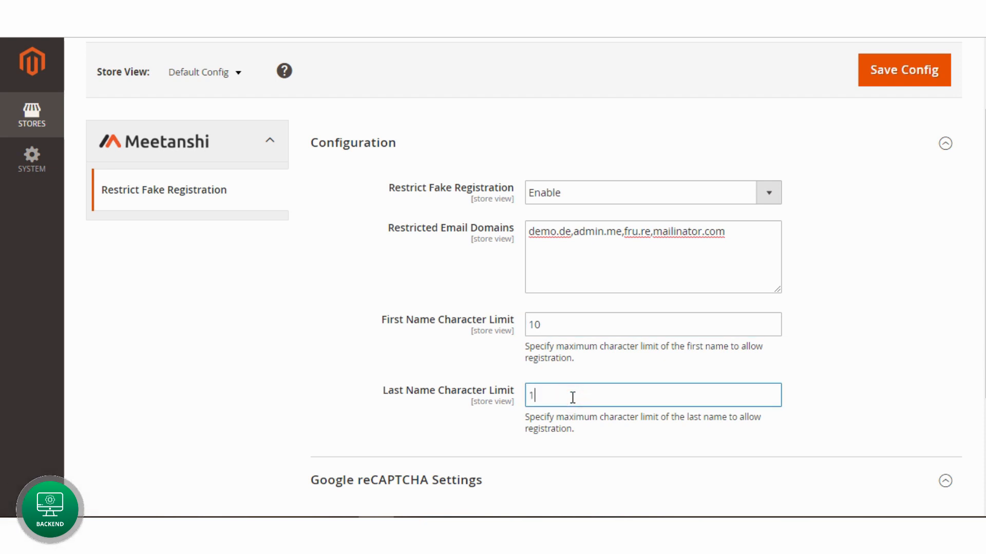
pyautogui.write('0')
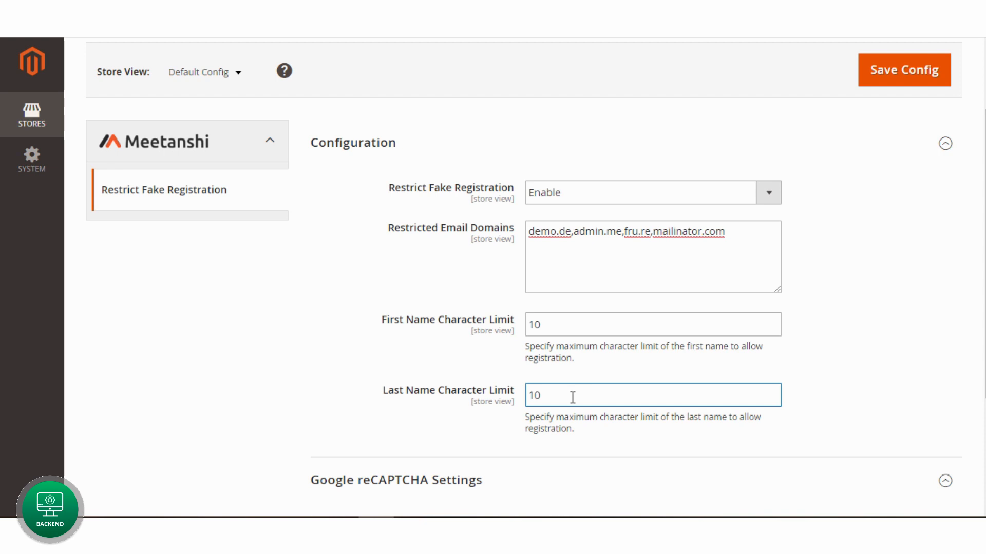
pyautogui.scroll(-3)
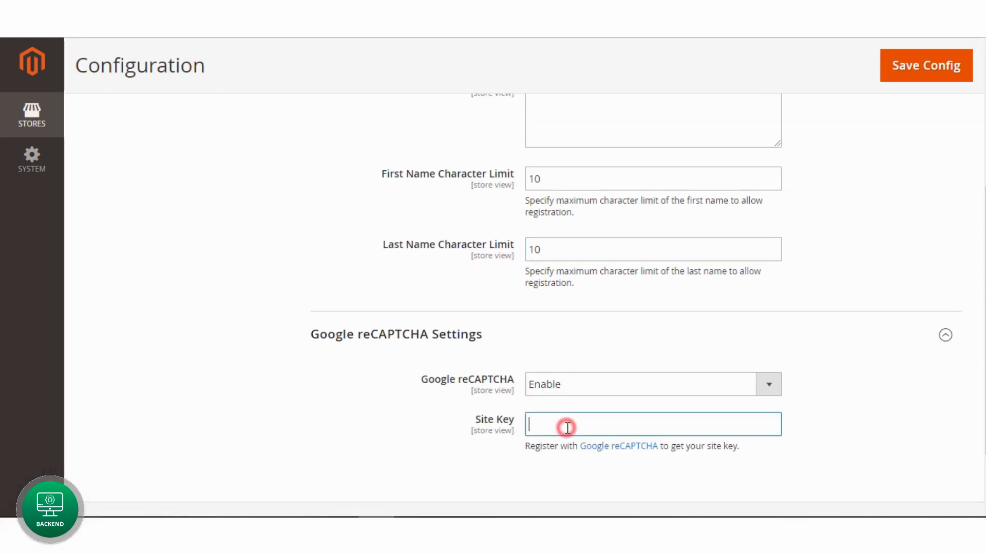
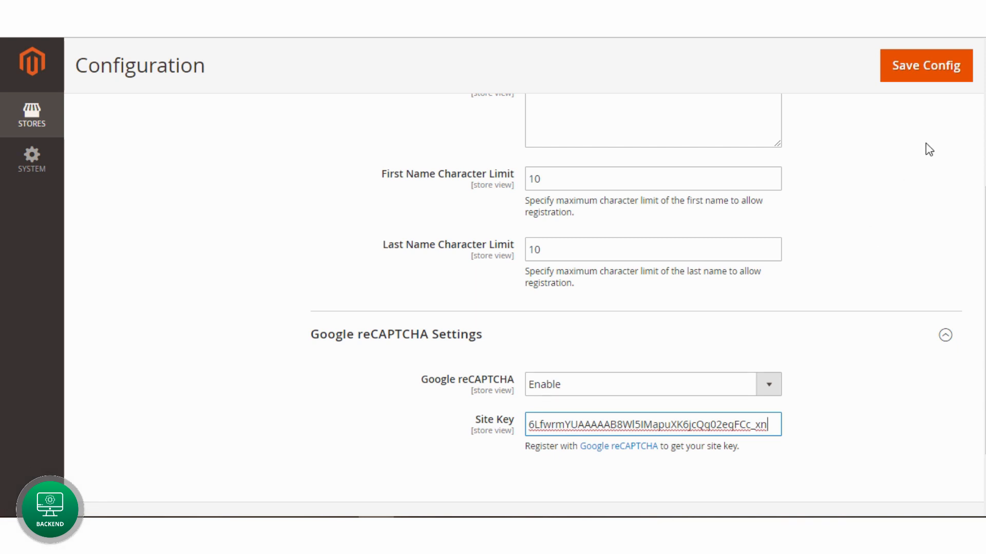
pyautogui.click(924, 65)
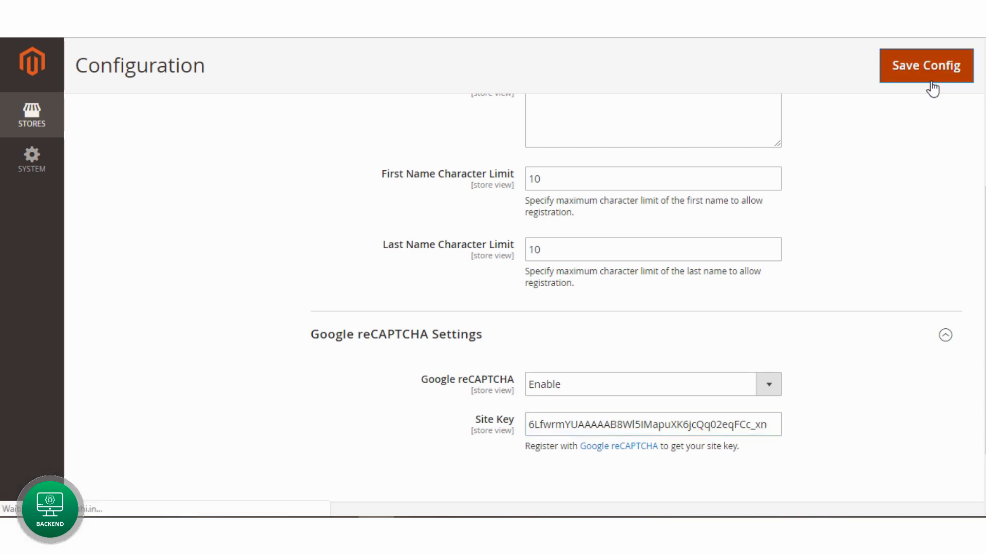
pyautogui.click(50, 509)
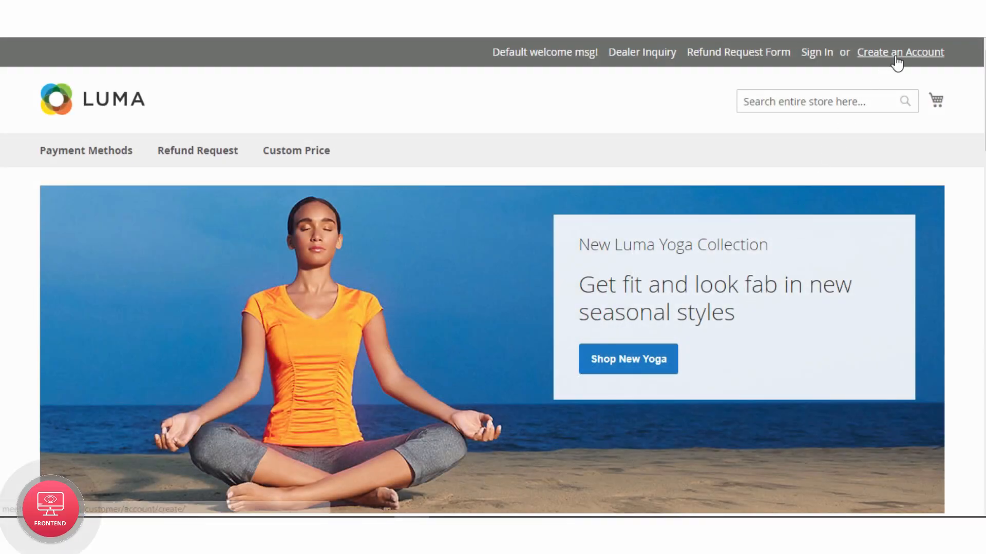
# - Submit a Luma sign-up with an overlong first name after passing the reCAPTCHA challenge
pyautogui.click(900, 53)
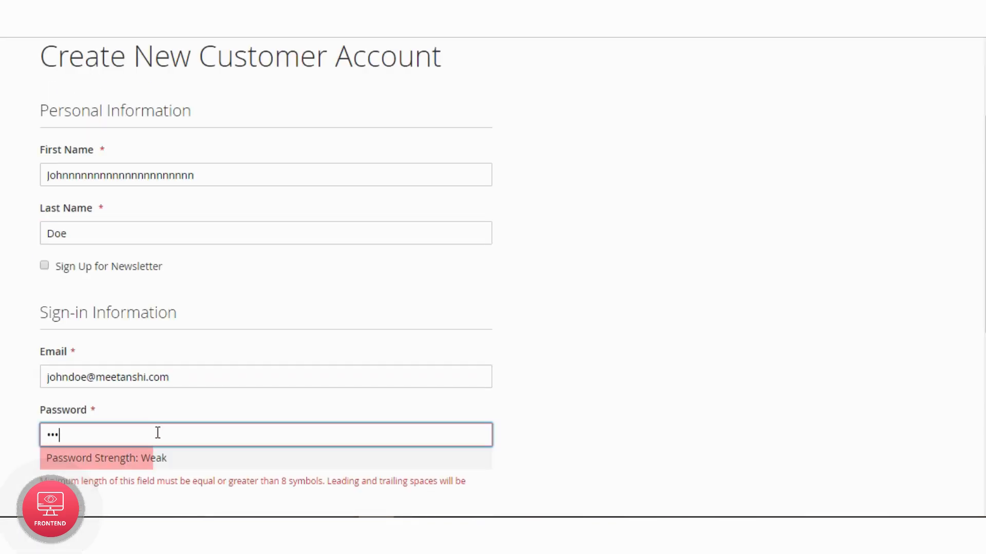
pyautogui.scroll(-3)
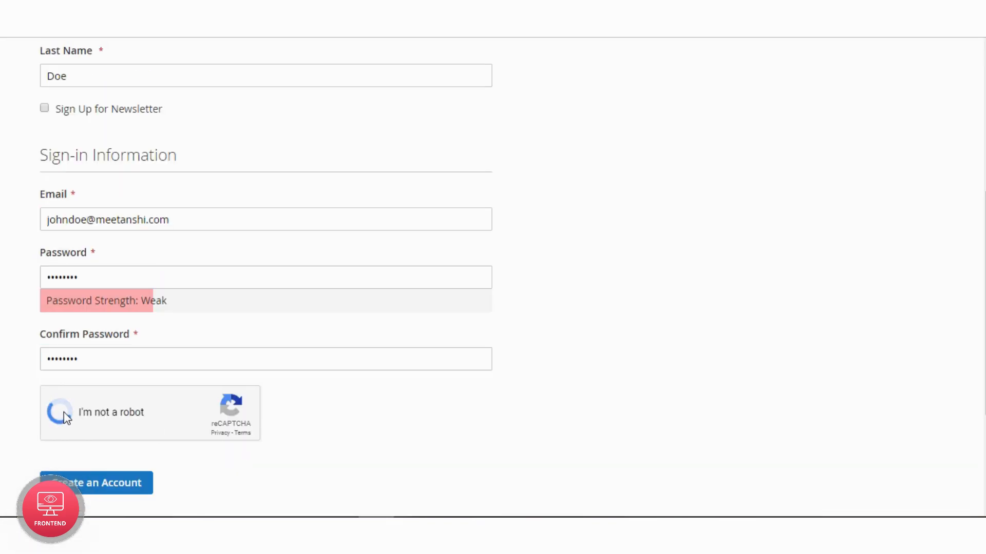
pyautogui.click(60, 412)
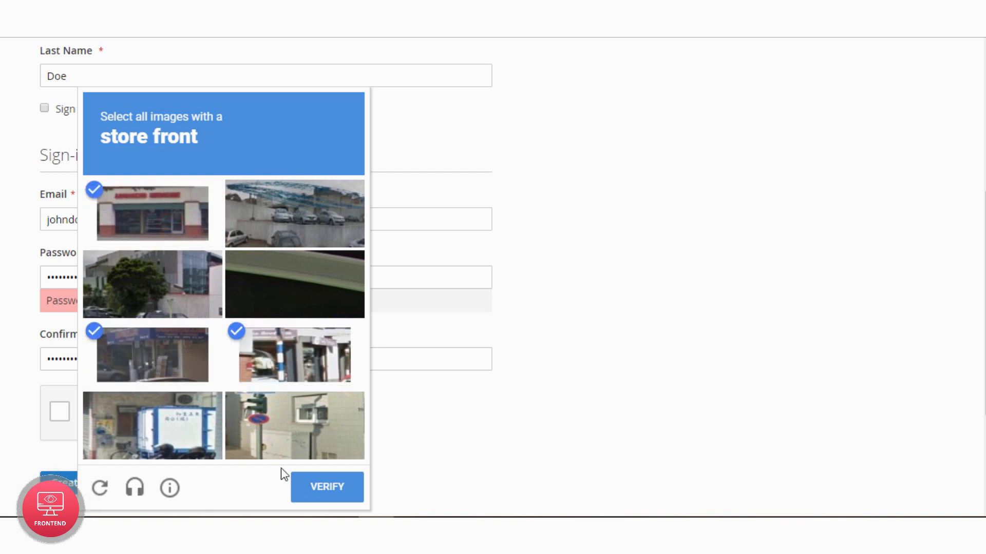
pyautogui.click(326, 488)
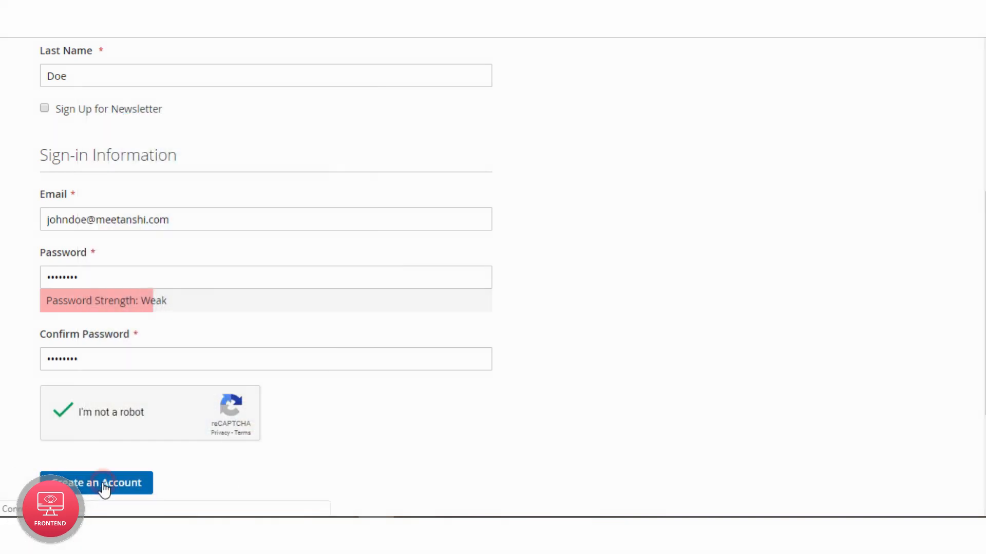
pyautogui.click(96, 483)
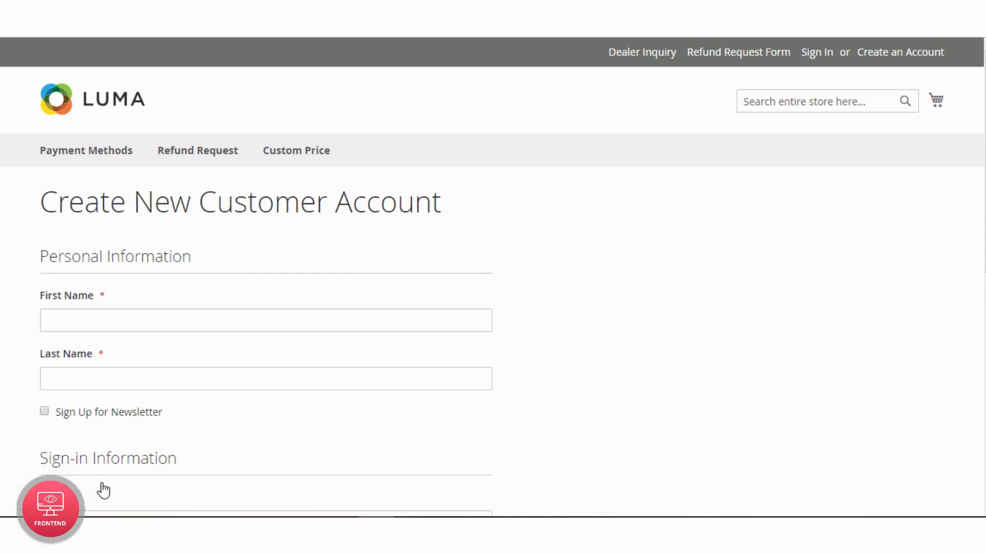
# - Refill the sign-up form with first name 'John' and start the reCAPTCHA check
pyautogui.write('John')
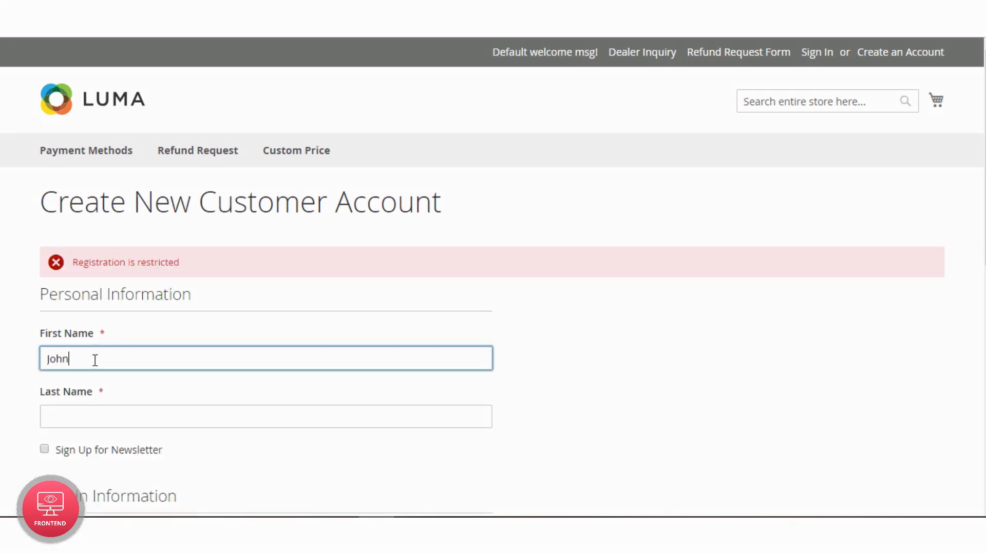
pyautogui.scroll(-3)
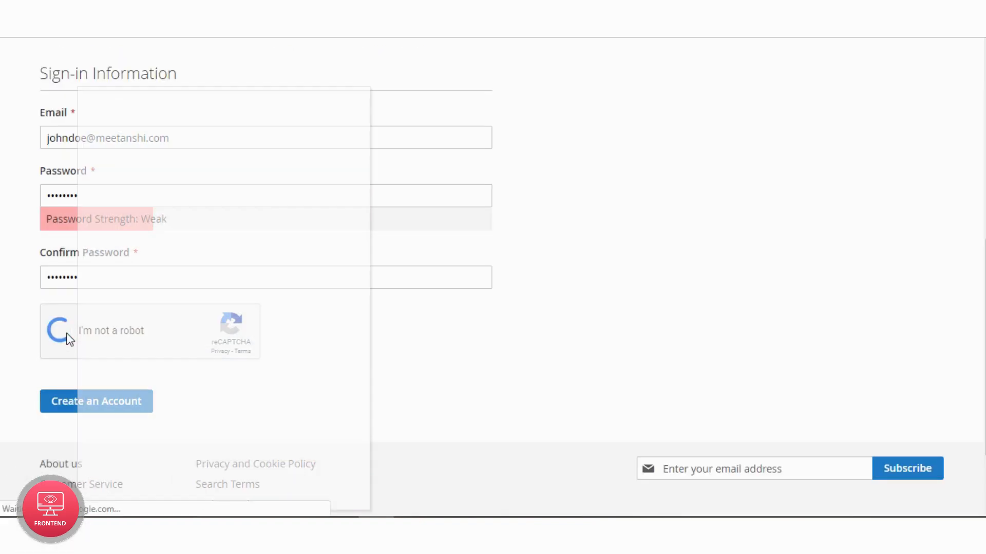
pyautogui.click(96, 401)
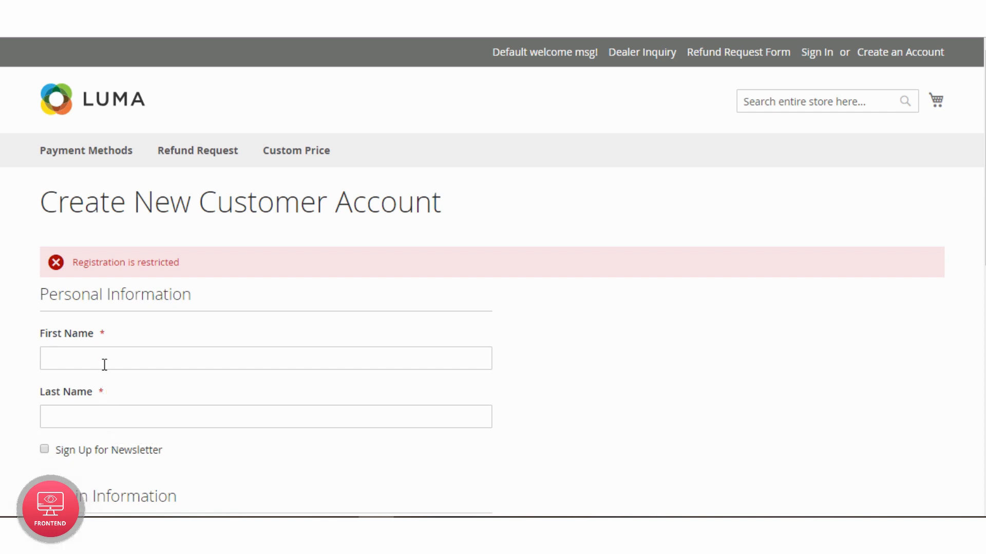
# - Submit a 'John' sign-up using a mailinator.com email after solving the reCAPTCHA
pyautogui.write('John')
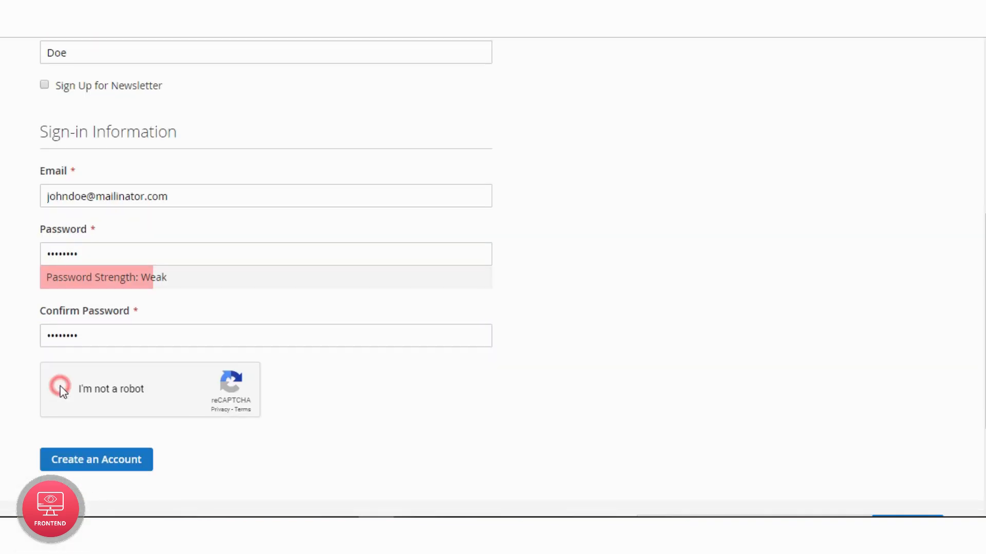
pyautogui.click(59, 388)
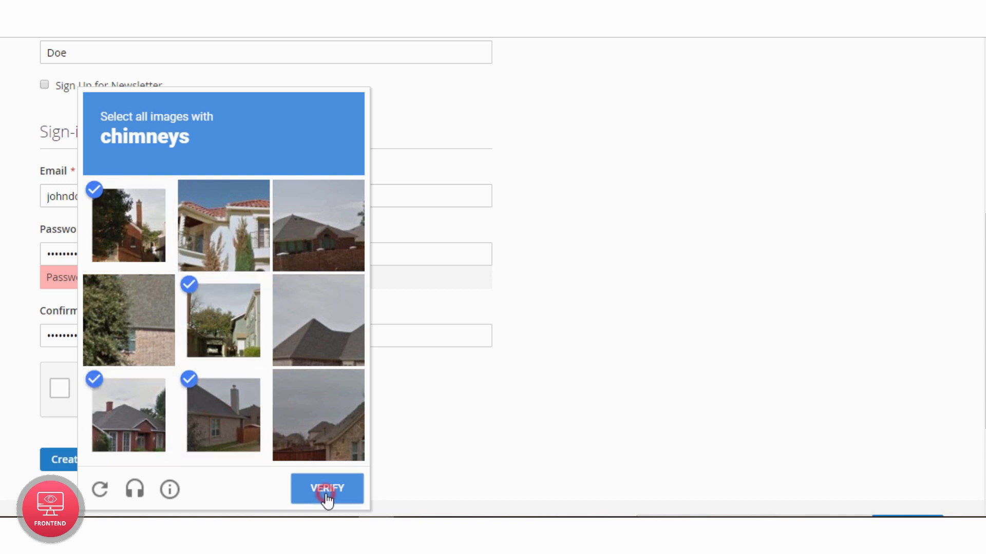
pyautogui.click(326, 488)
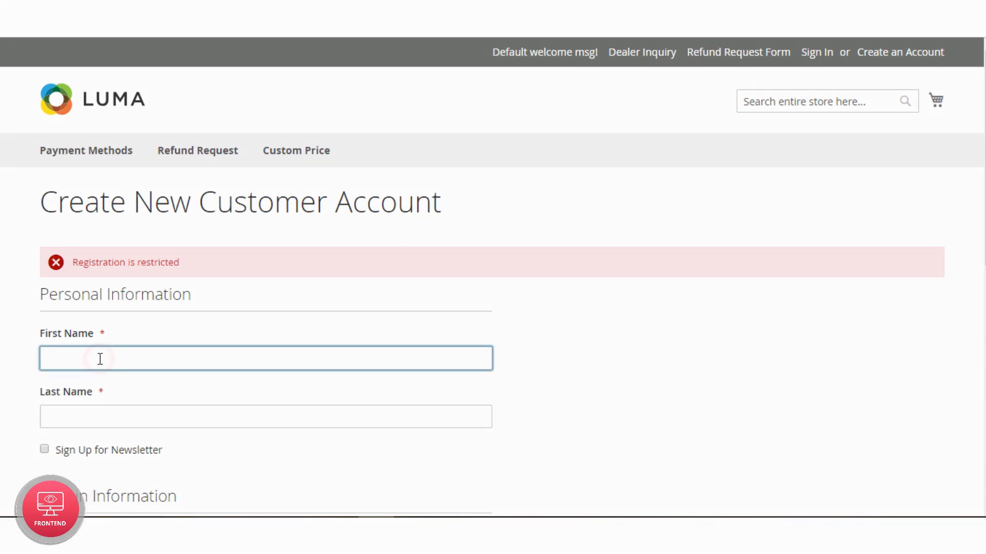
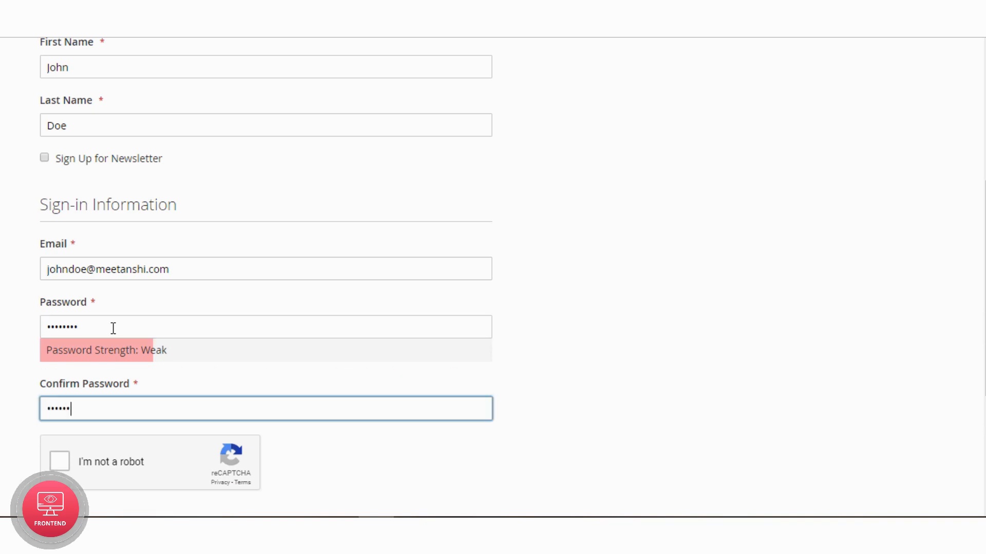
pyautogui.click(59, 461)
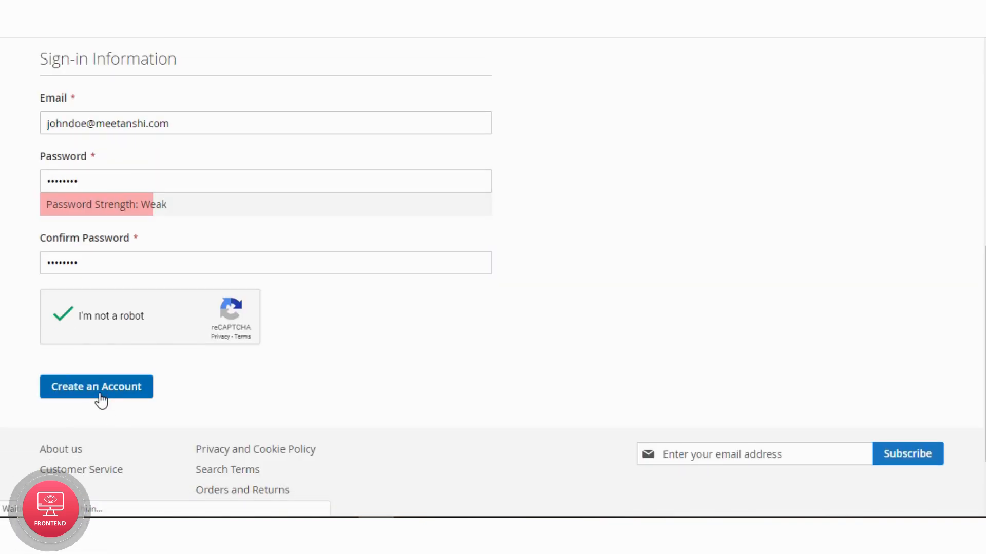
pyautogui.click(95, 387)
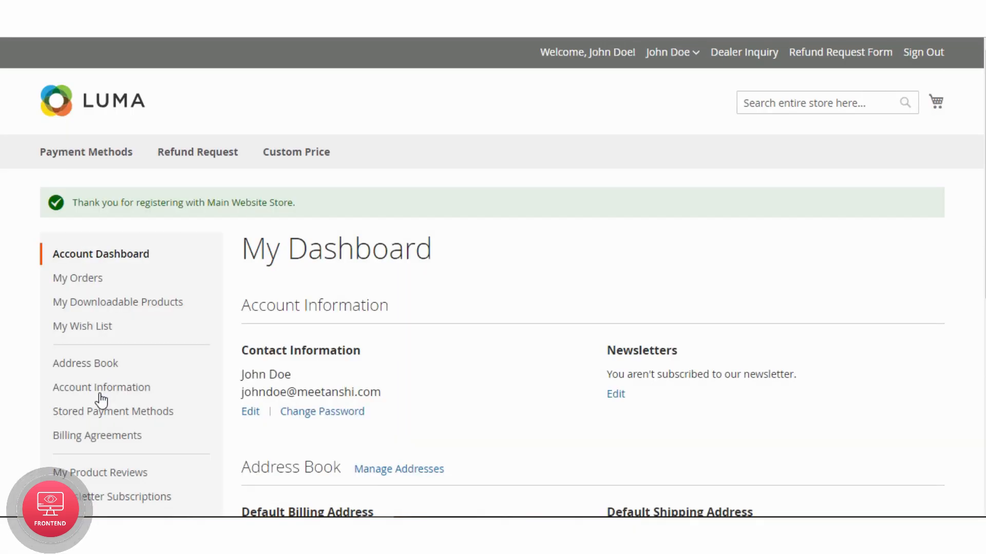